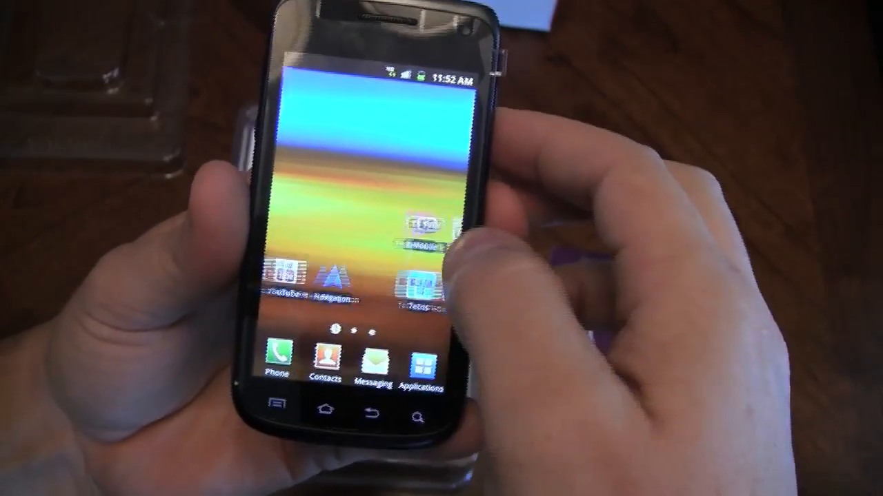
drag(393, 76, 393, 207)
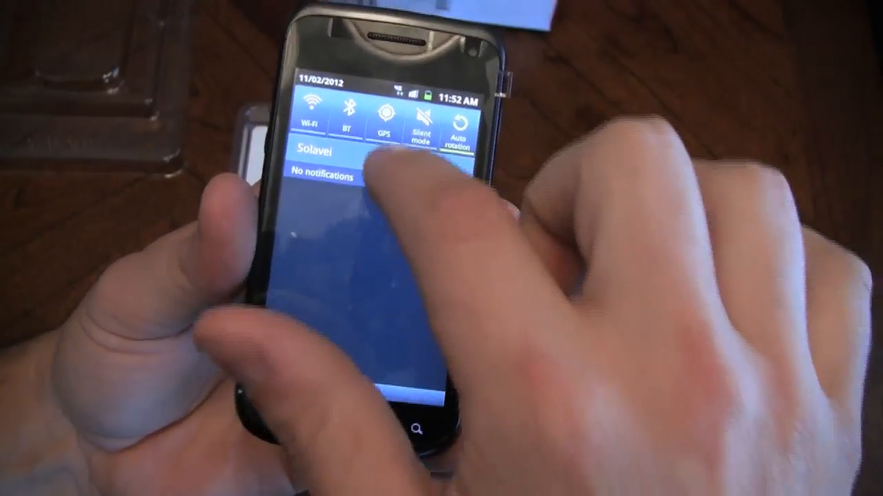